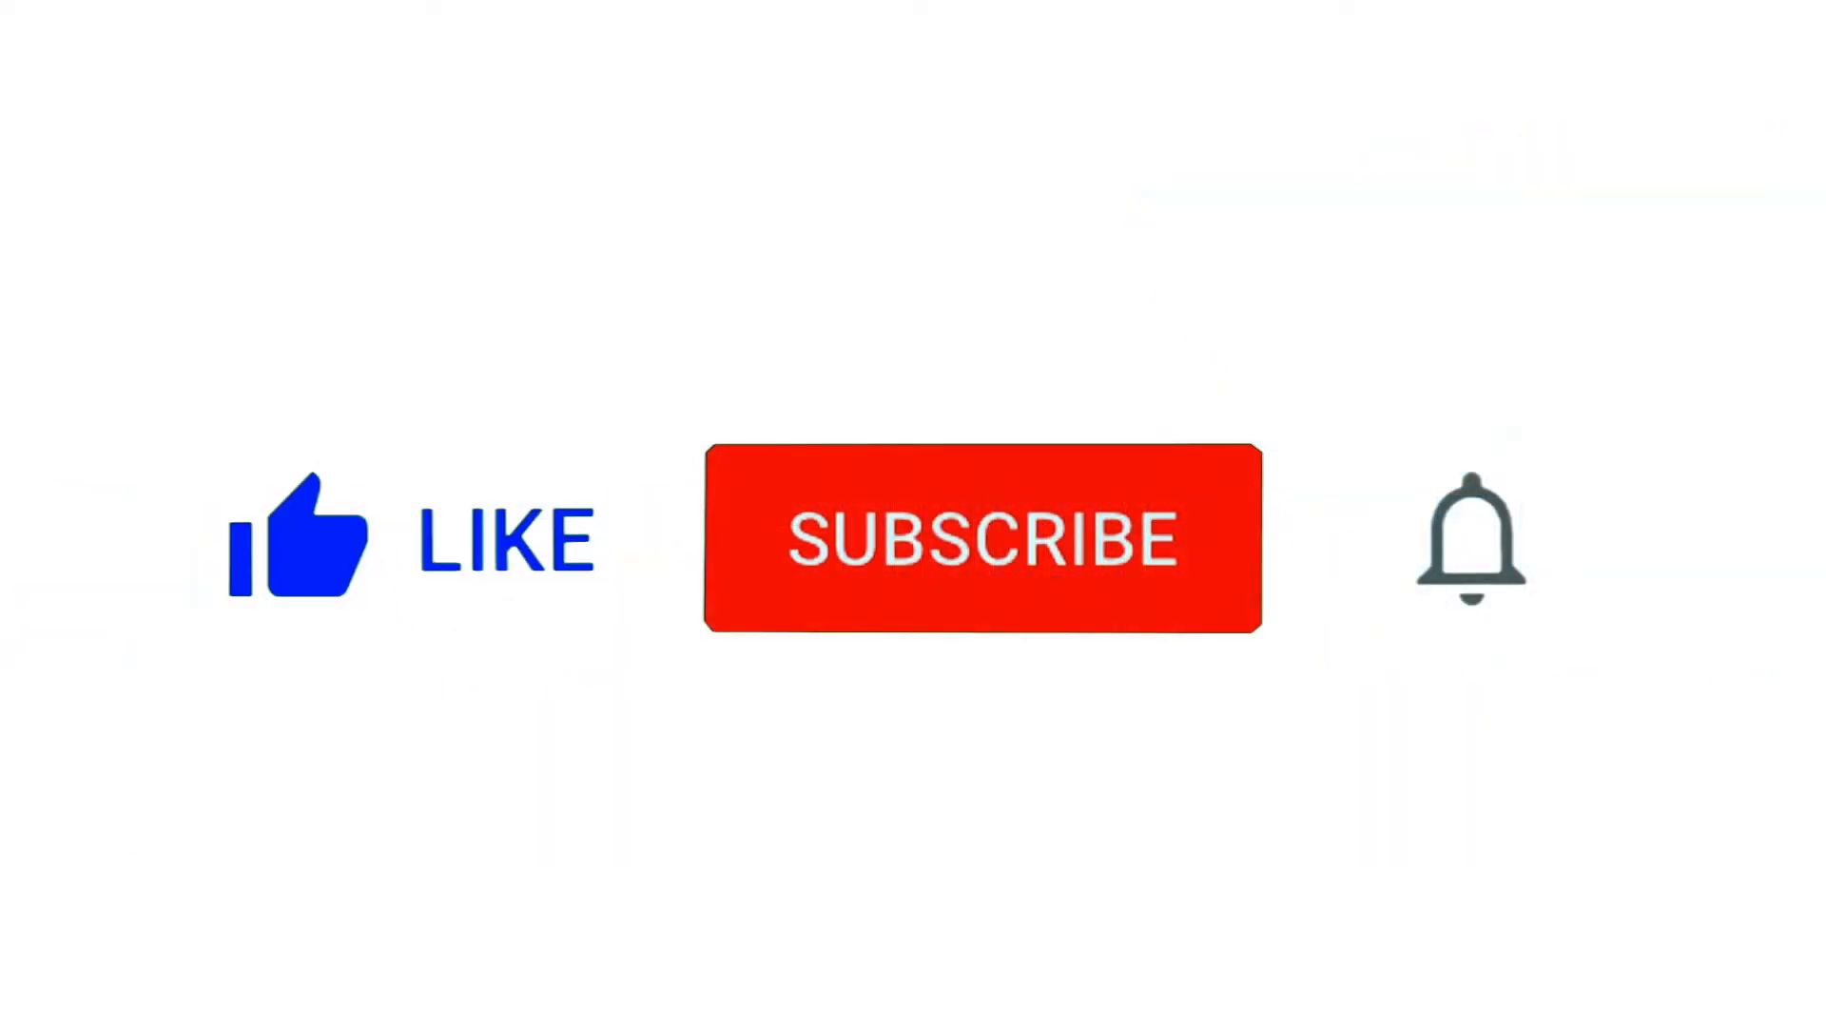
- Click the red SUBSCRIBE button so it switches to SUBSCRIBED and the bell rings
{"action": "left_click", "coordinate": [982, 538]}
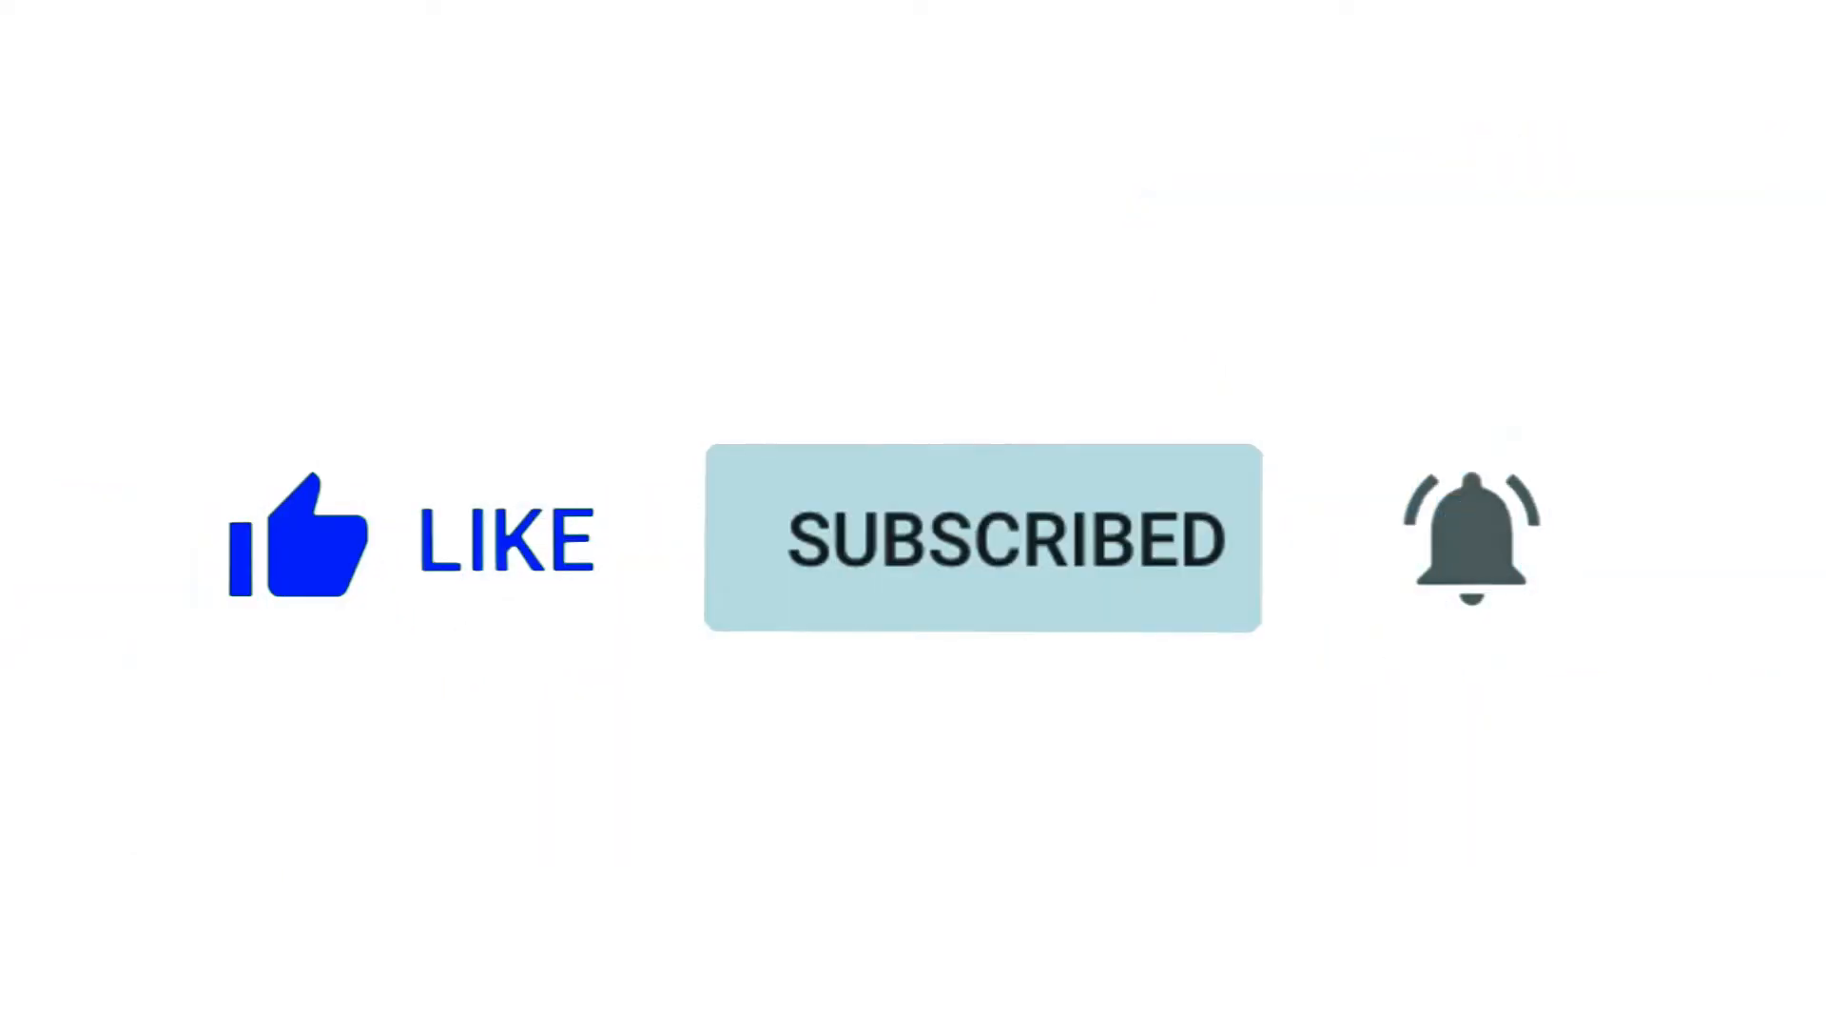